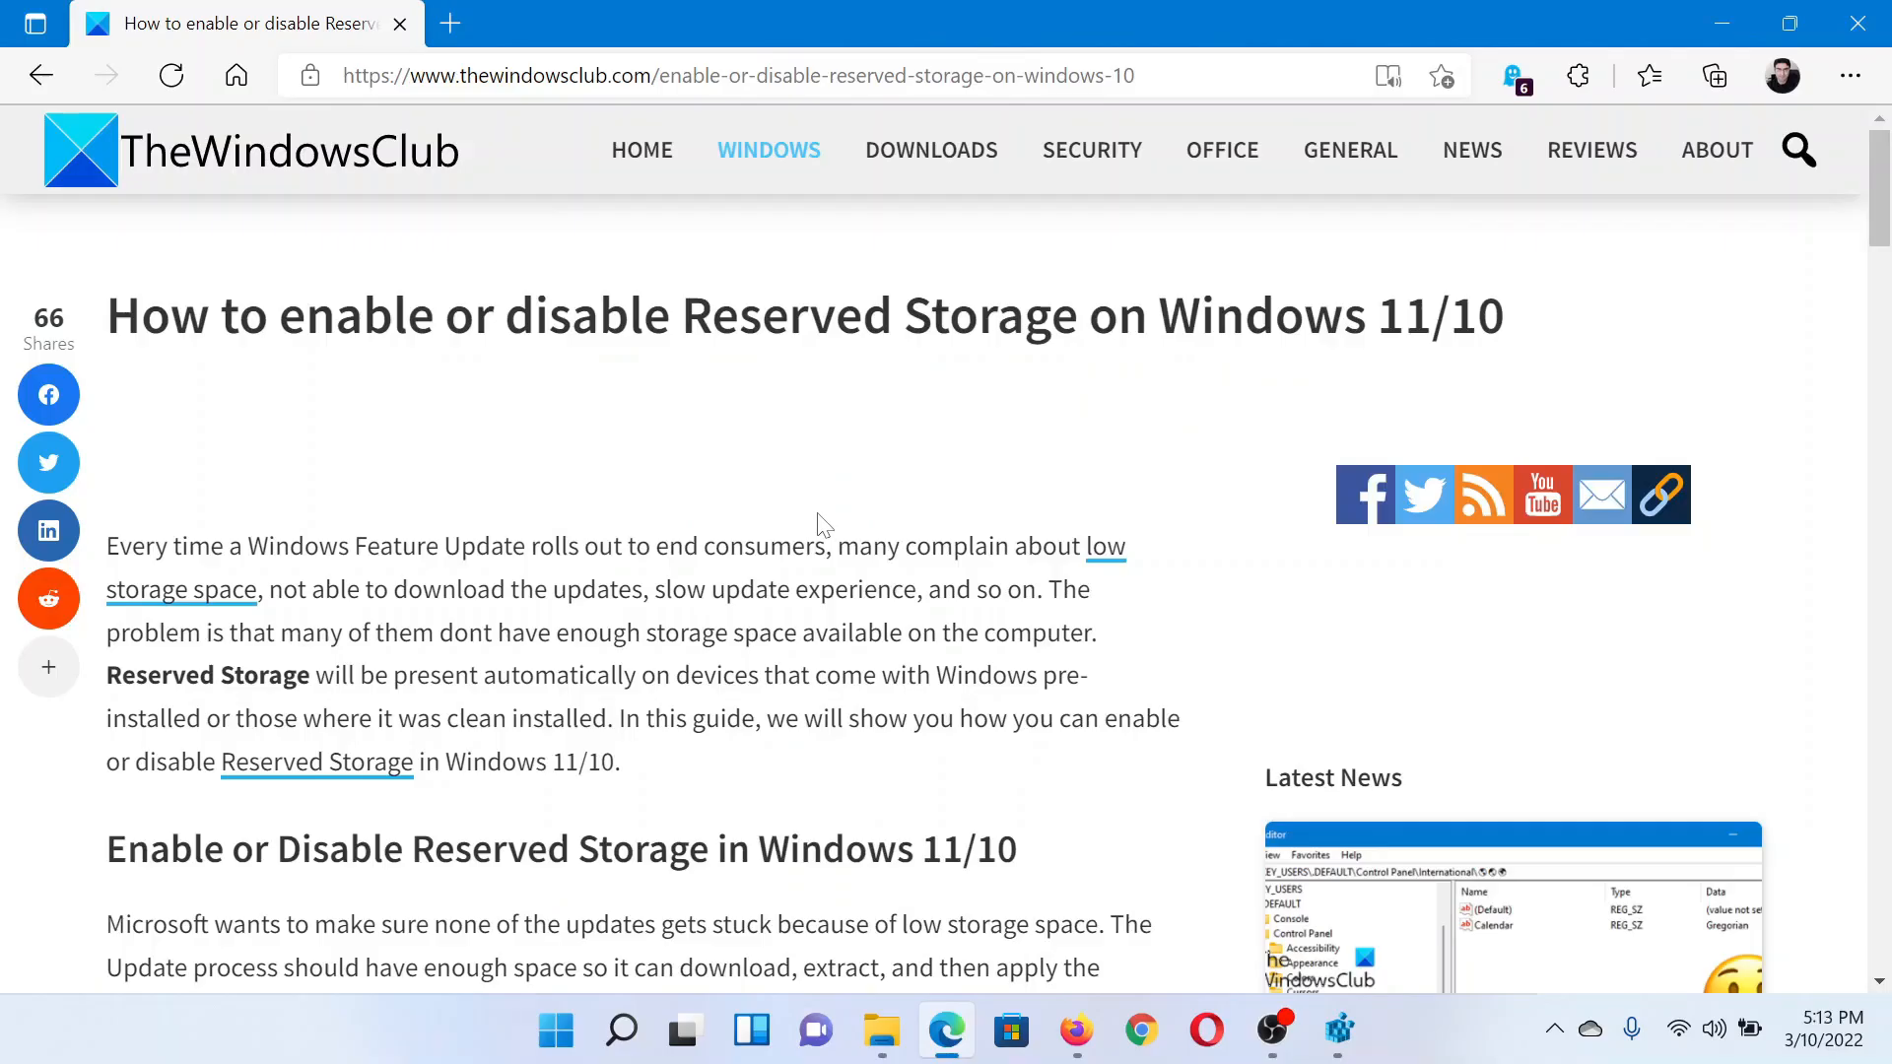
{"action": "mouse_move", "coordinate": [506, 482]}
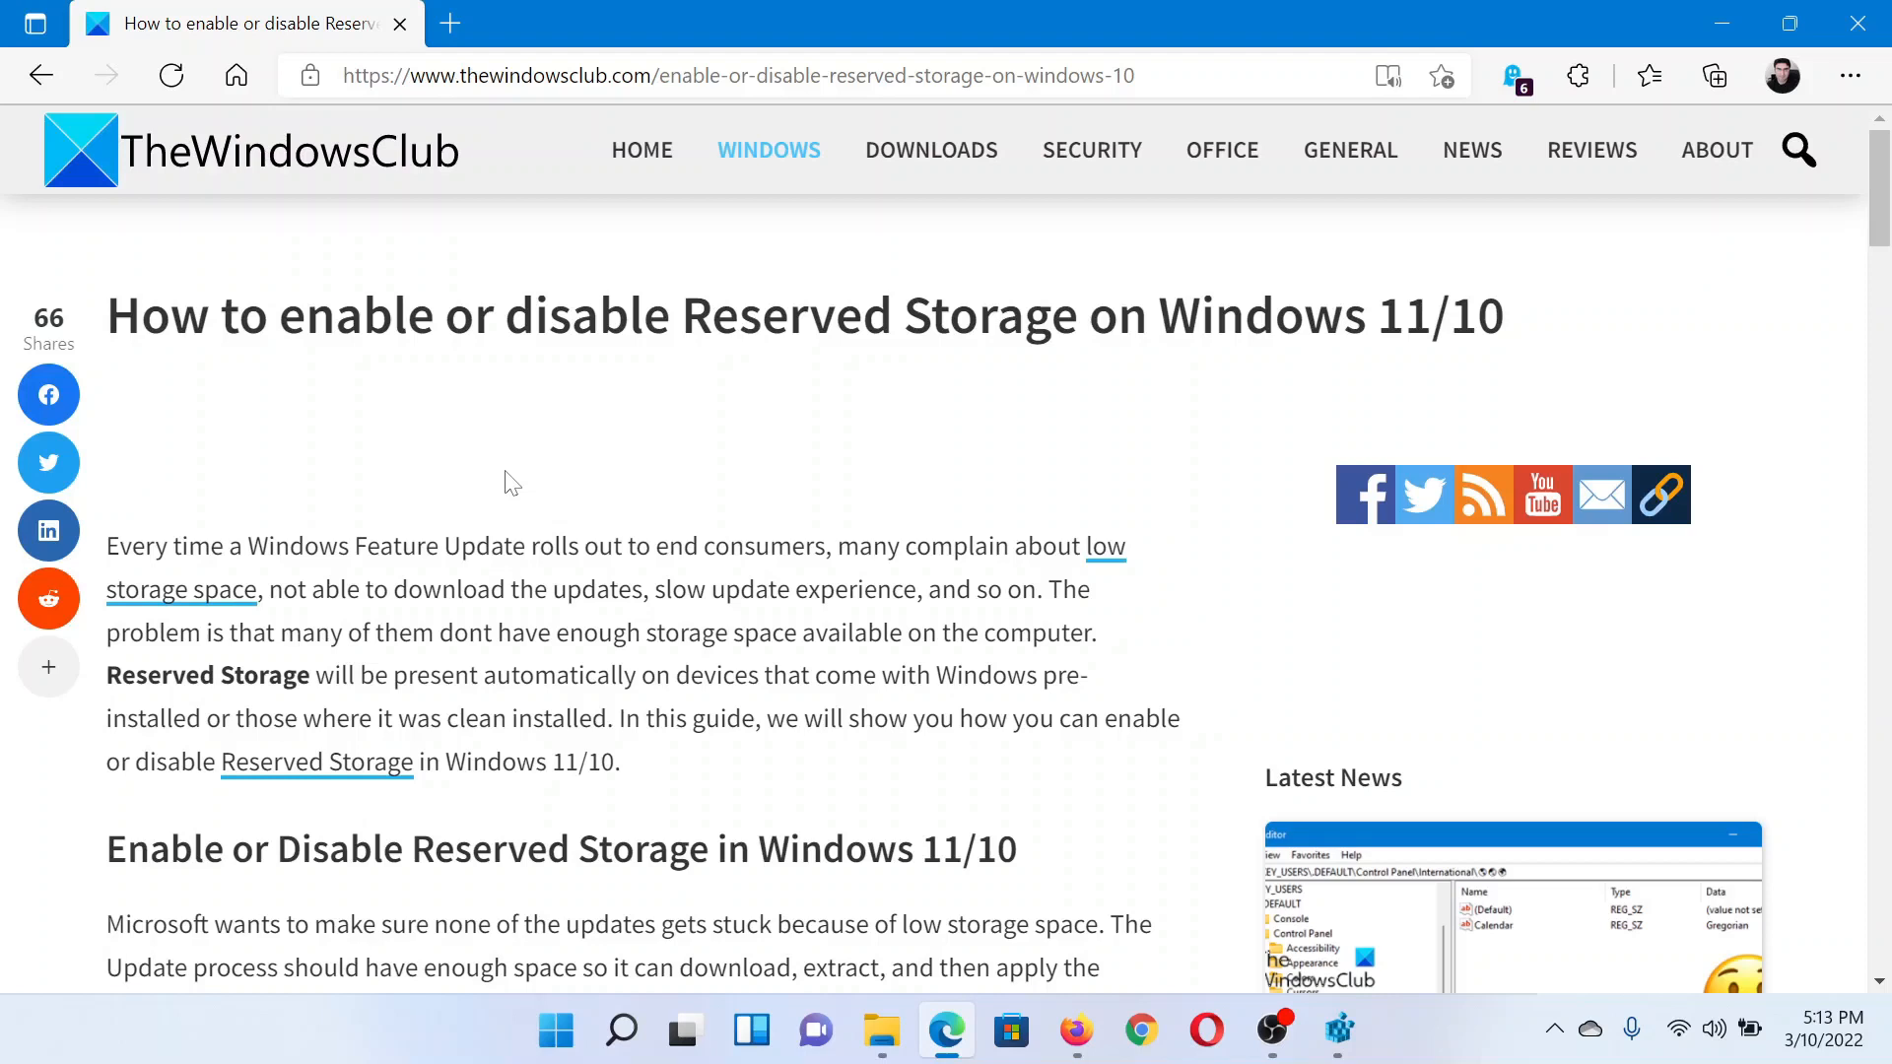
Launch Registry Editor by running 'regedit' from the Run box
{"action": "type", "text": "regedit"}
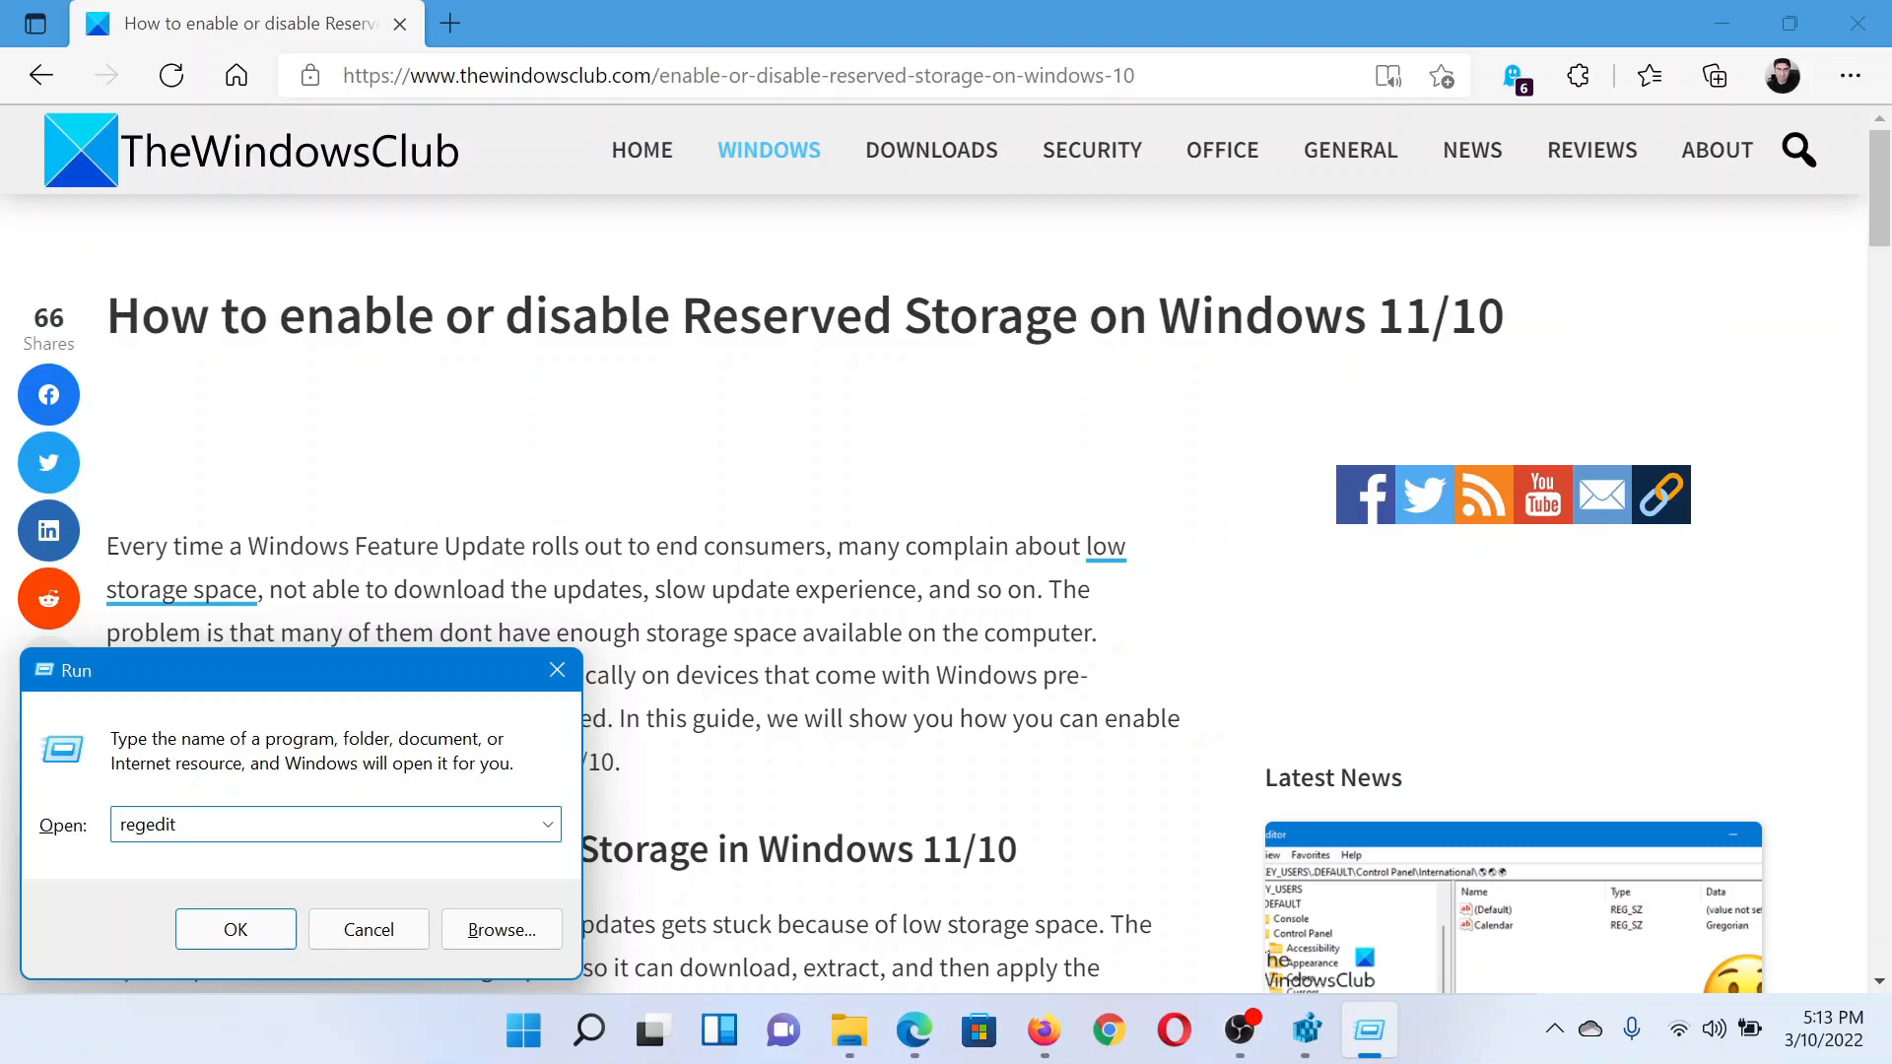
{"action": "left_click", "coordinate": [236, 929]}
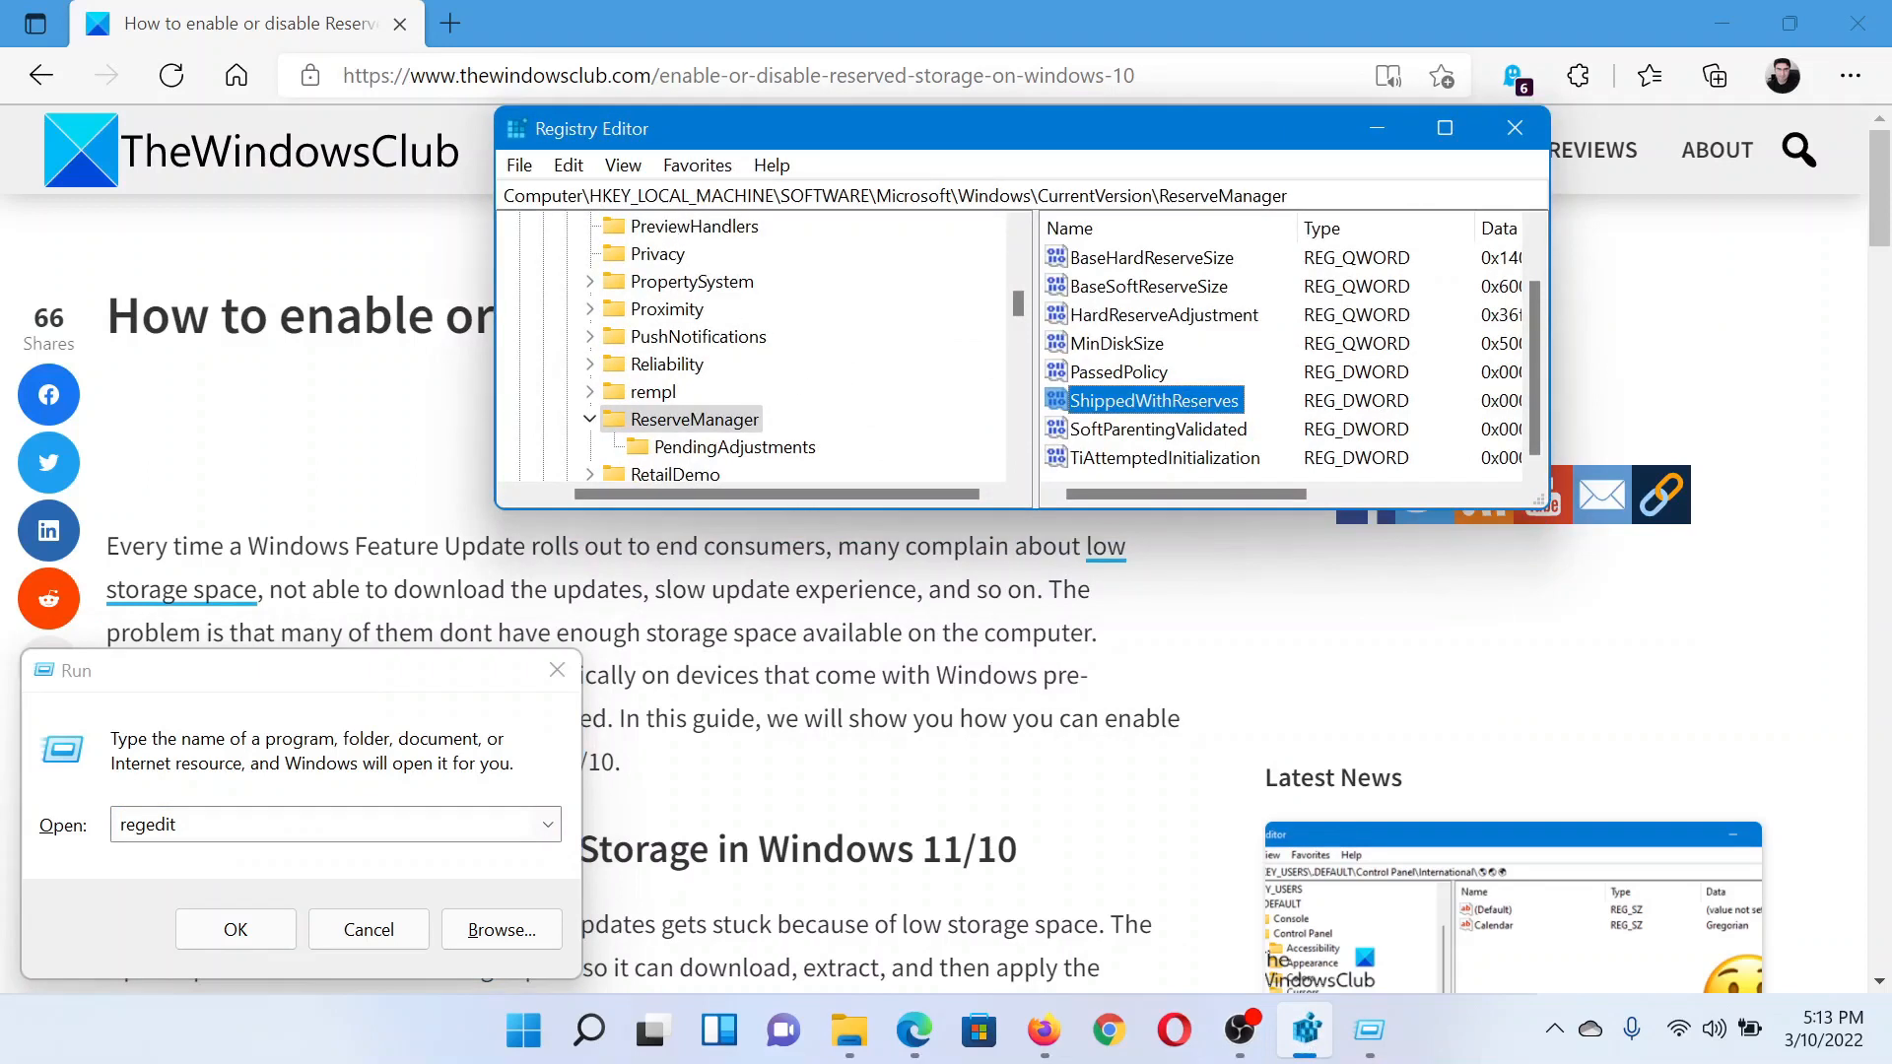
{"action": "mouse_move", "coordinate": [846, 232]}
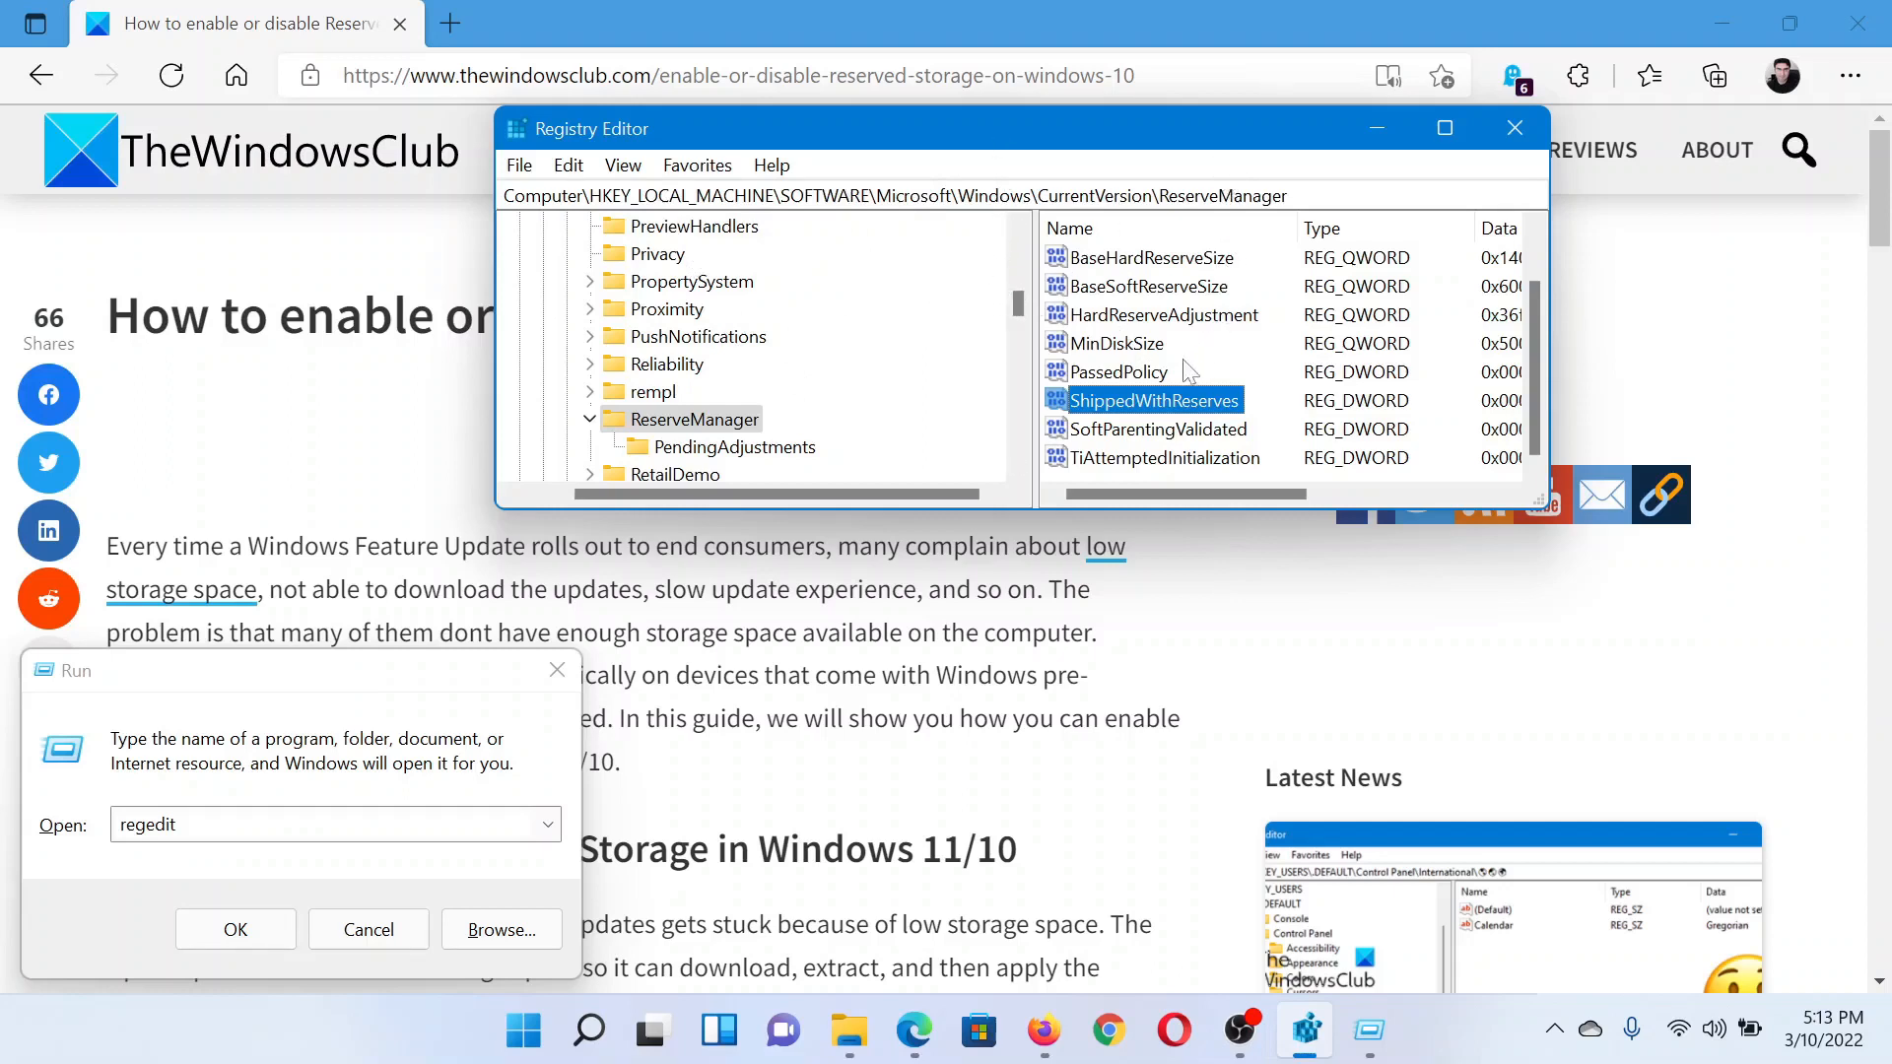
{"action": "mouse_move", "coordinate": [1111, 414]}
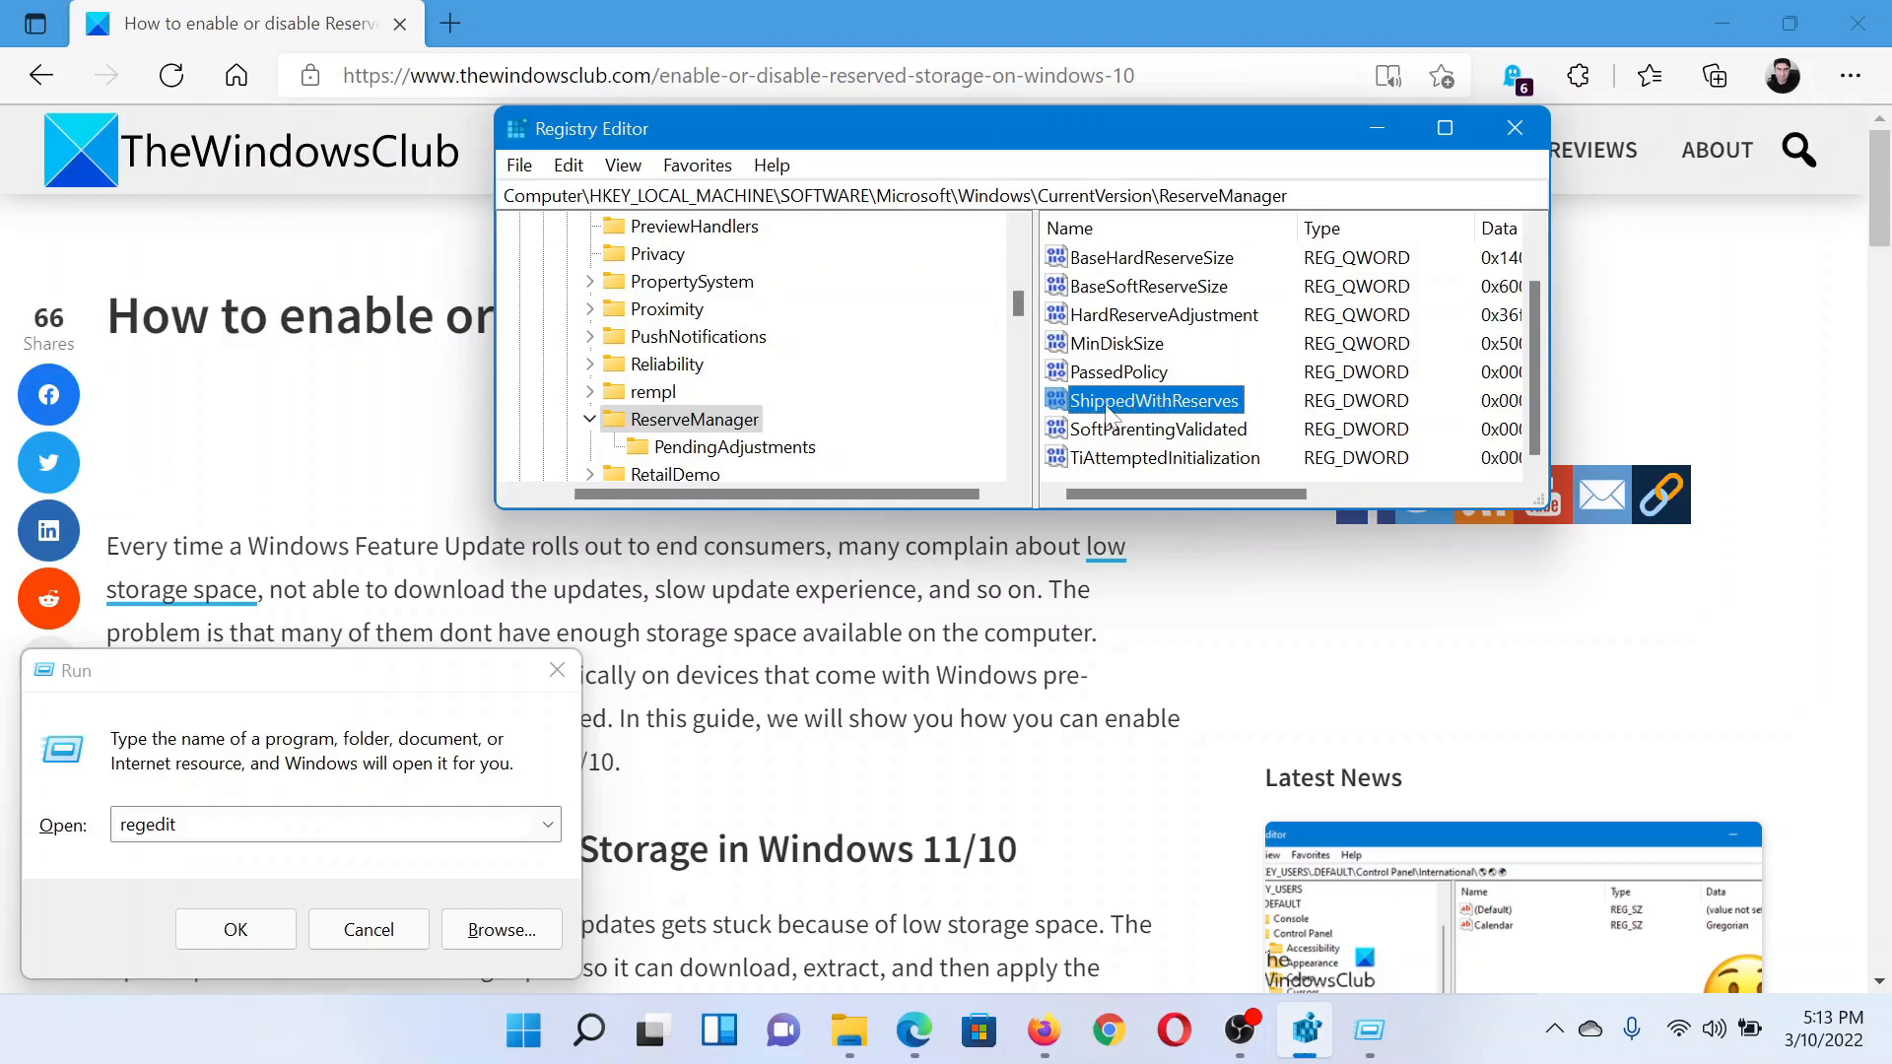
{"action": "mouse_move", "coordinate": [1198, 416]}
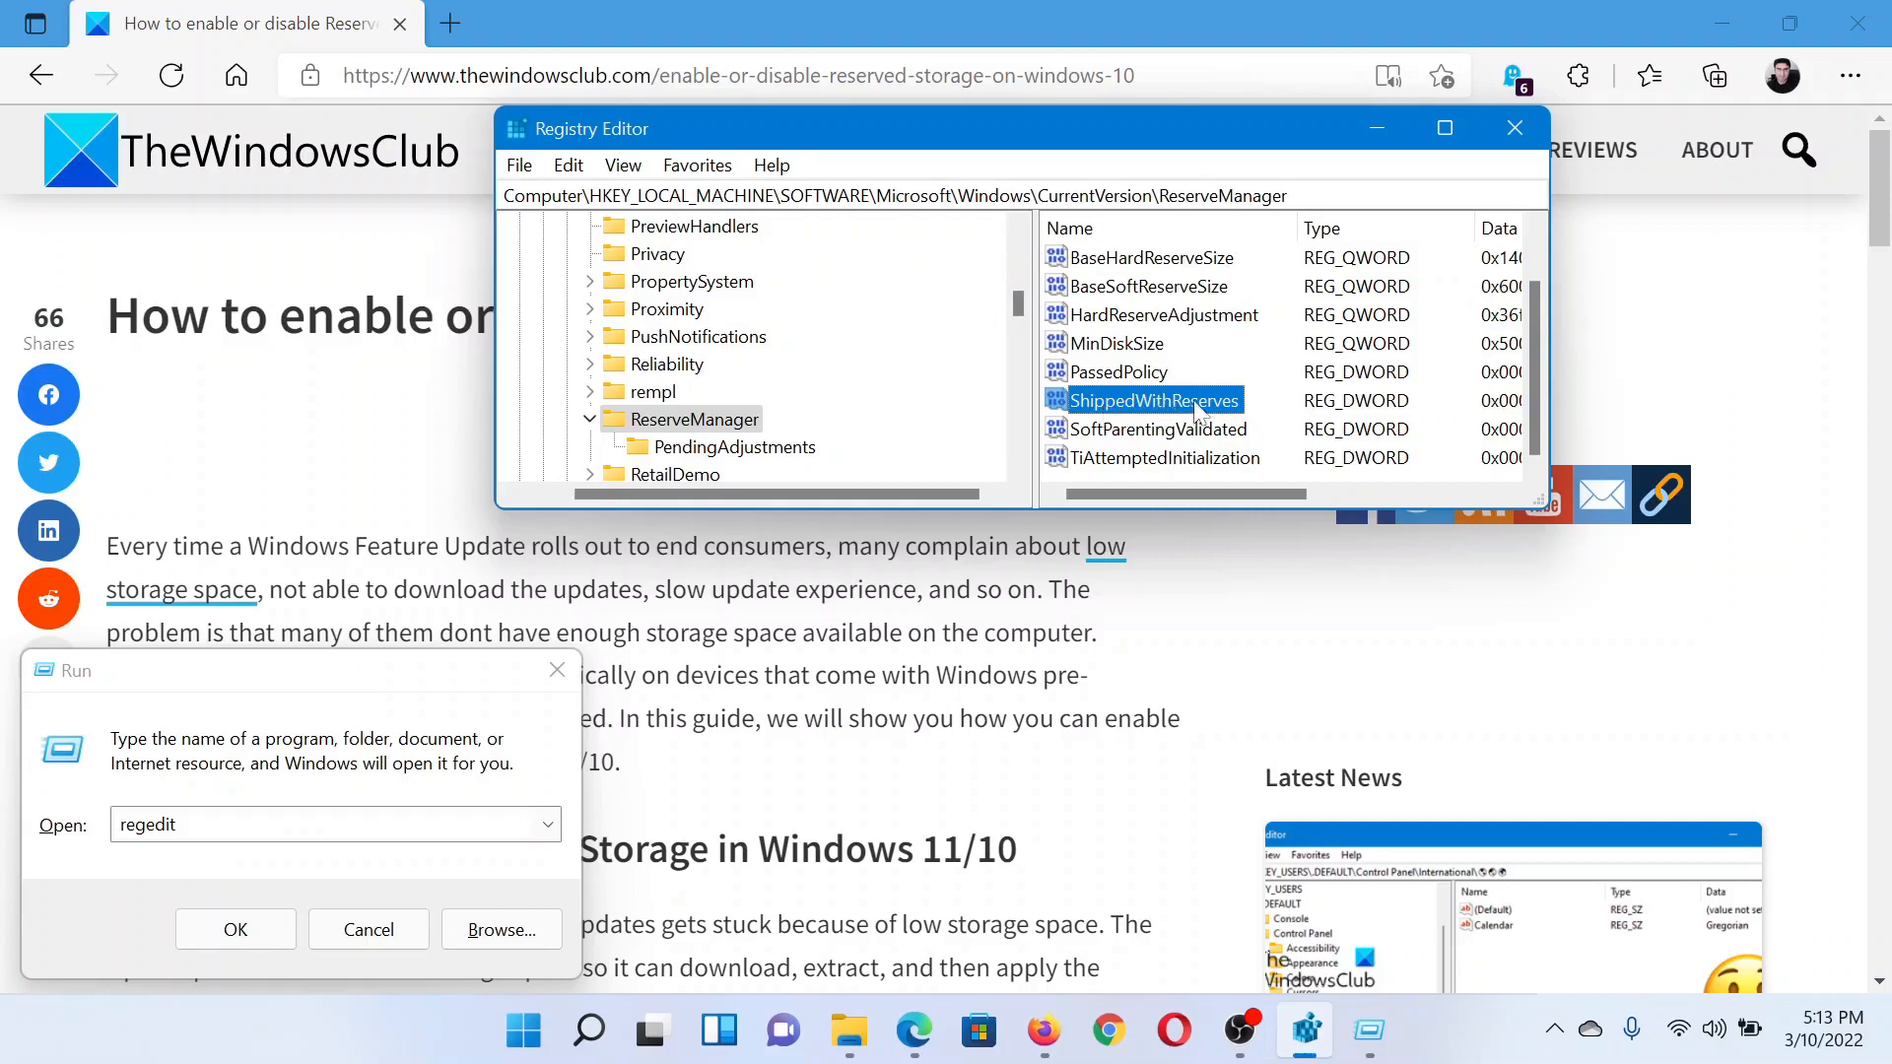
Open the ShippedWithReserves DWORD under ReserveManager, currently set to 1
{"action": "double_click", "coordinate": [1154, 399]}
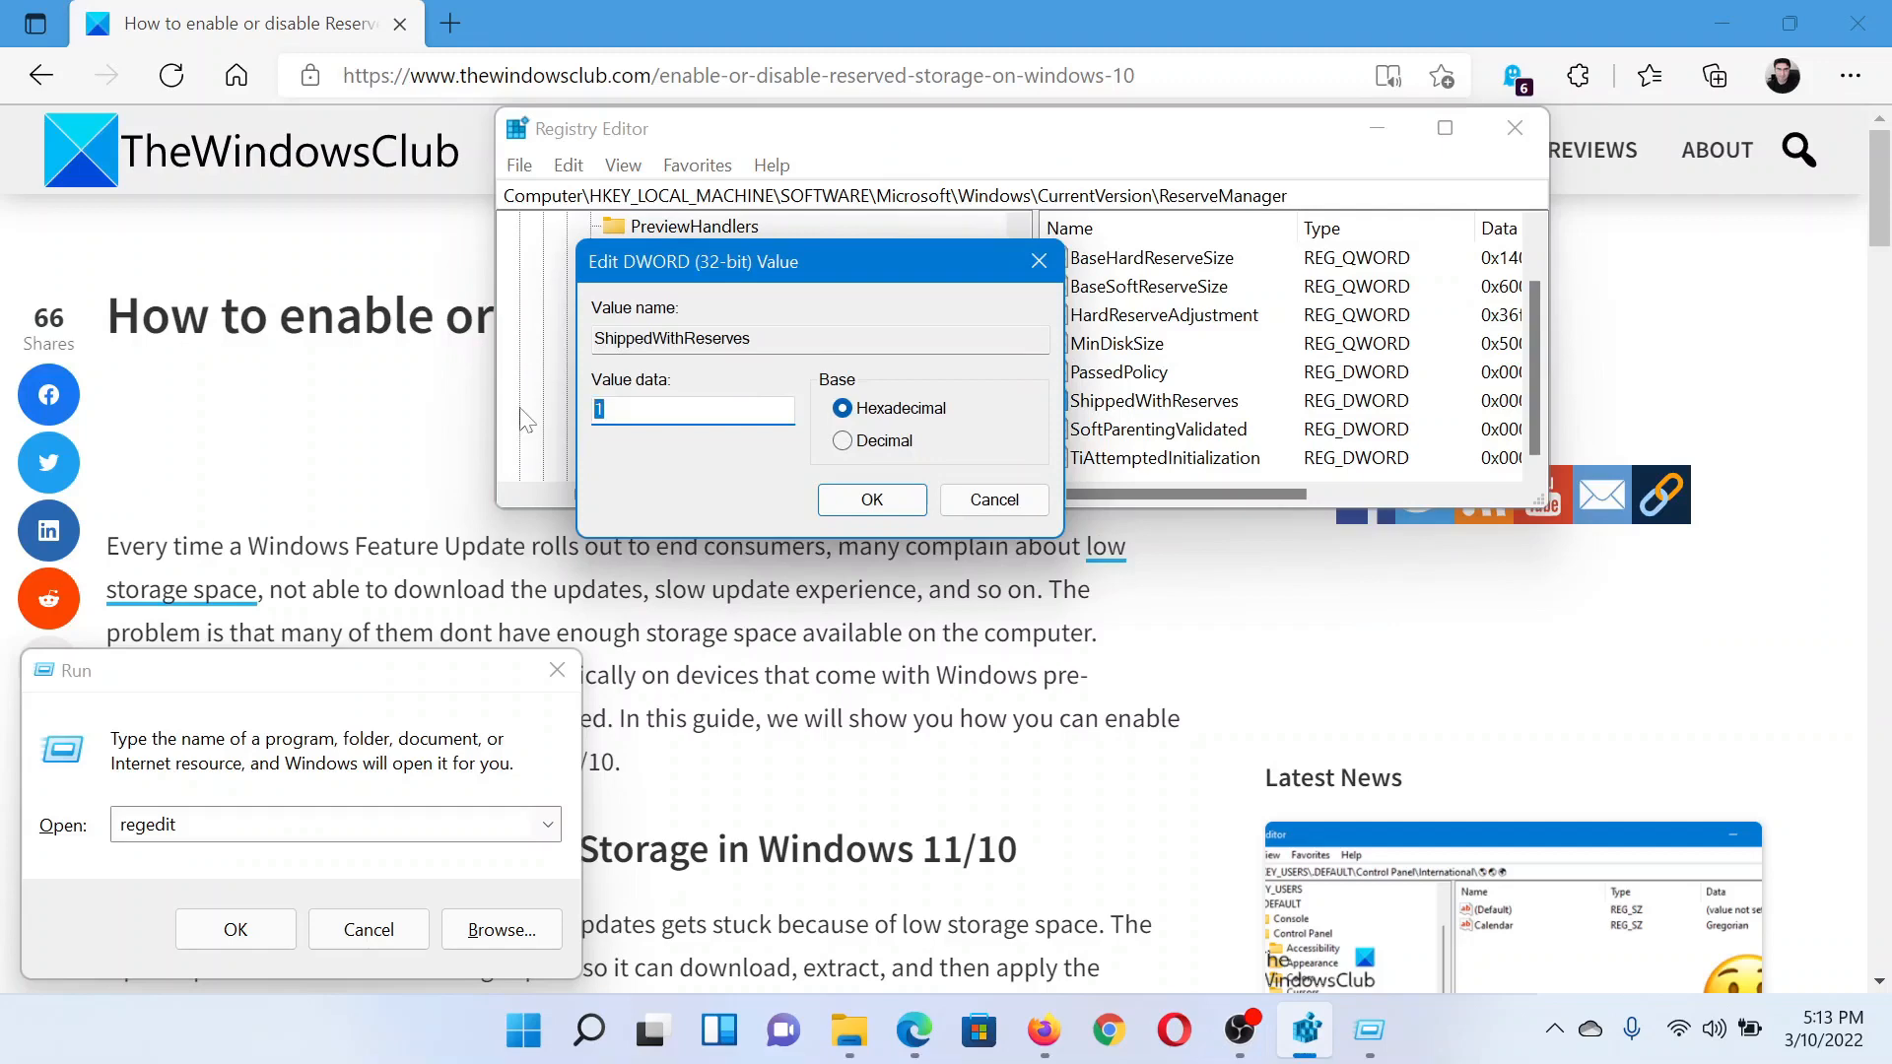
Change ShippedWithReserves value data from 1 to 0 and confirm
{"action": "type", "text": "0"}
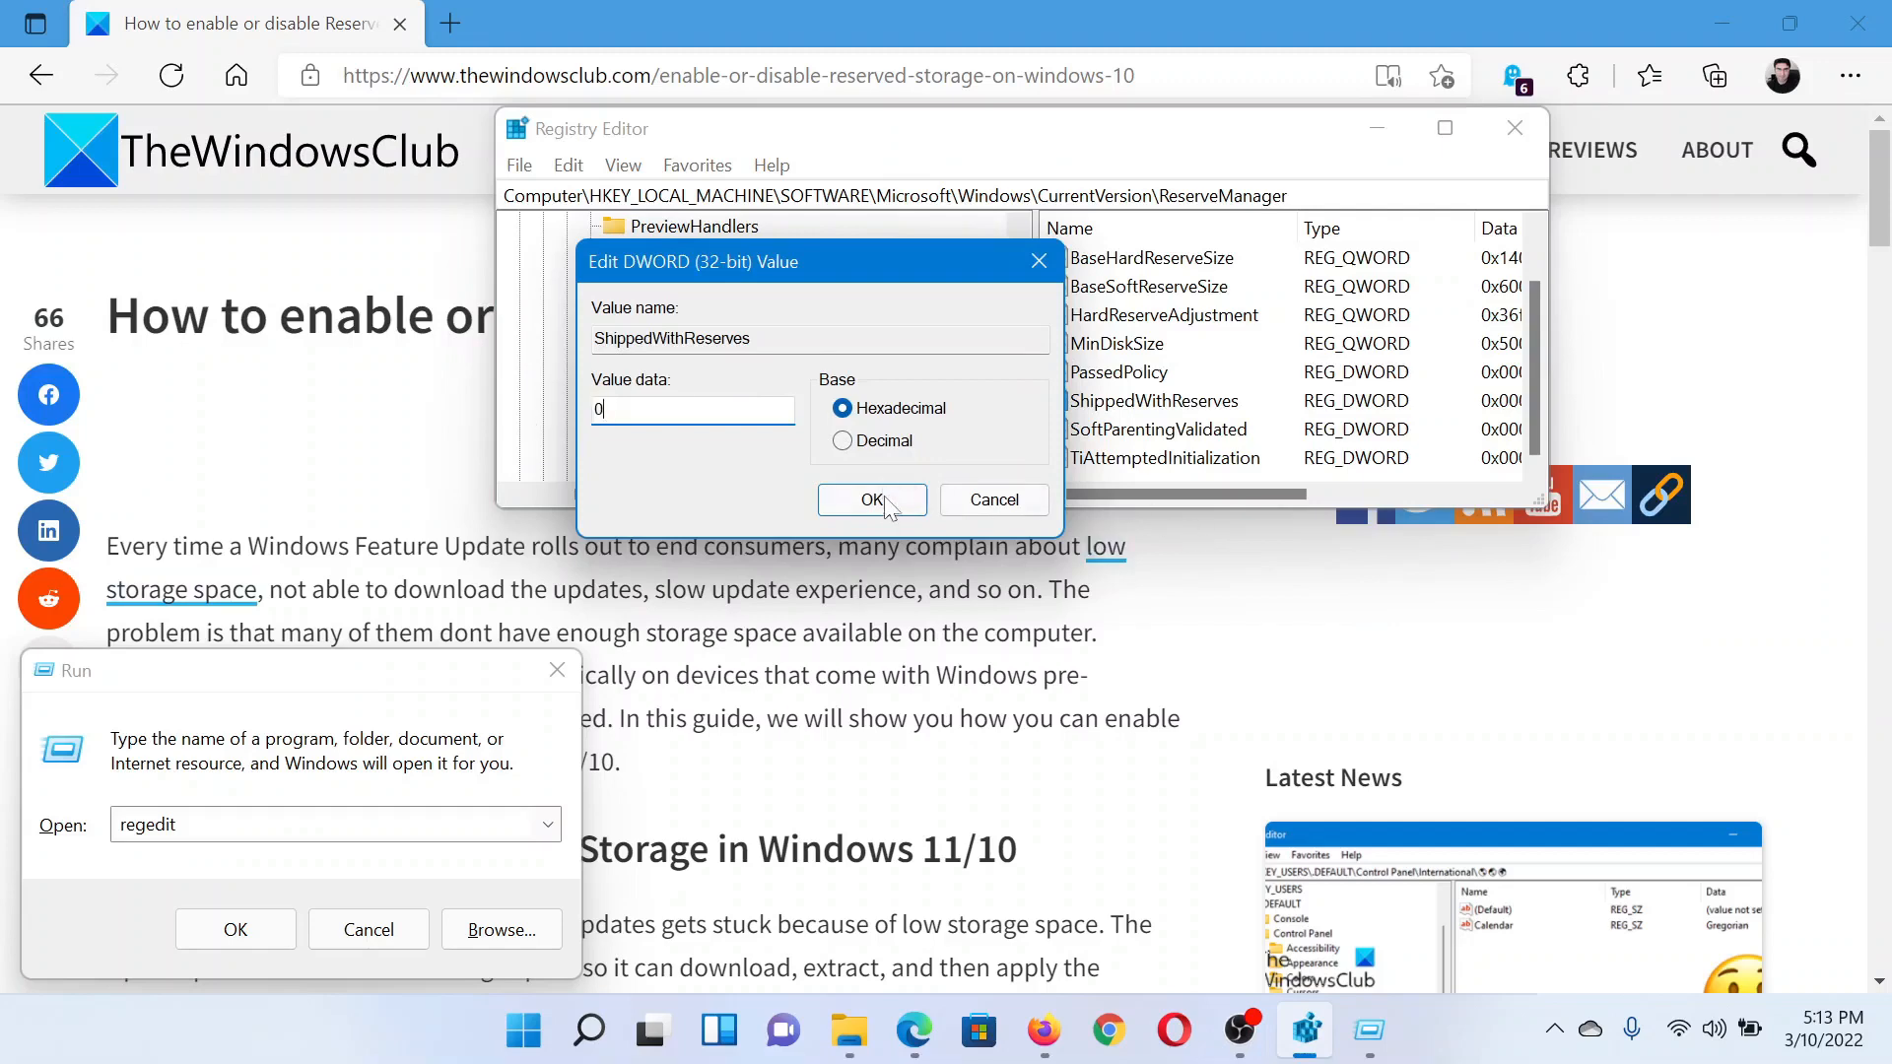
{"action": "left_click", "coordinate": [871, 499]}
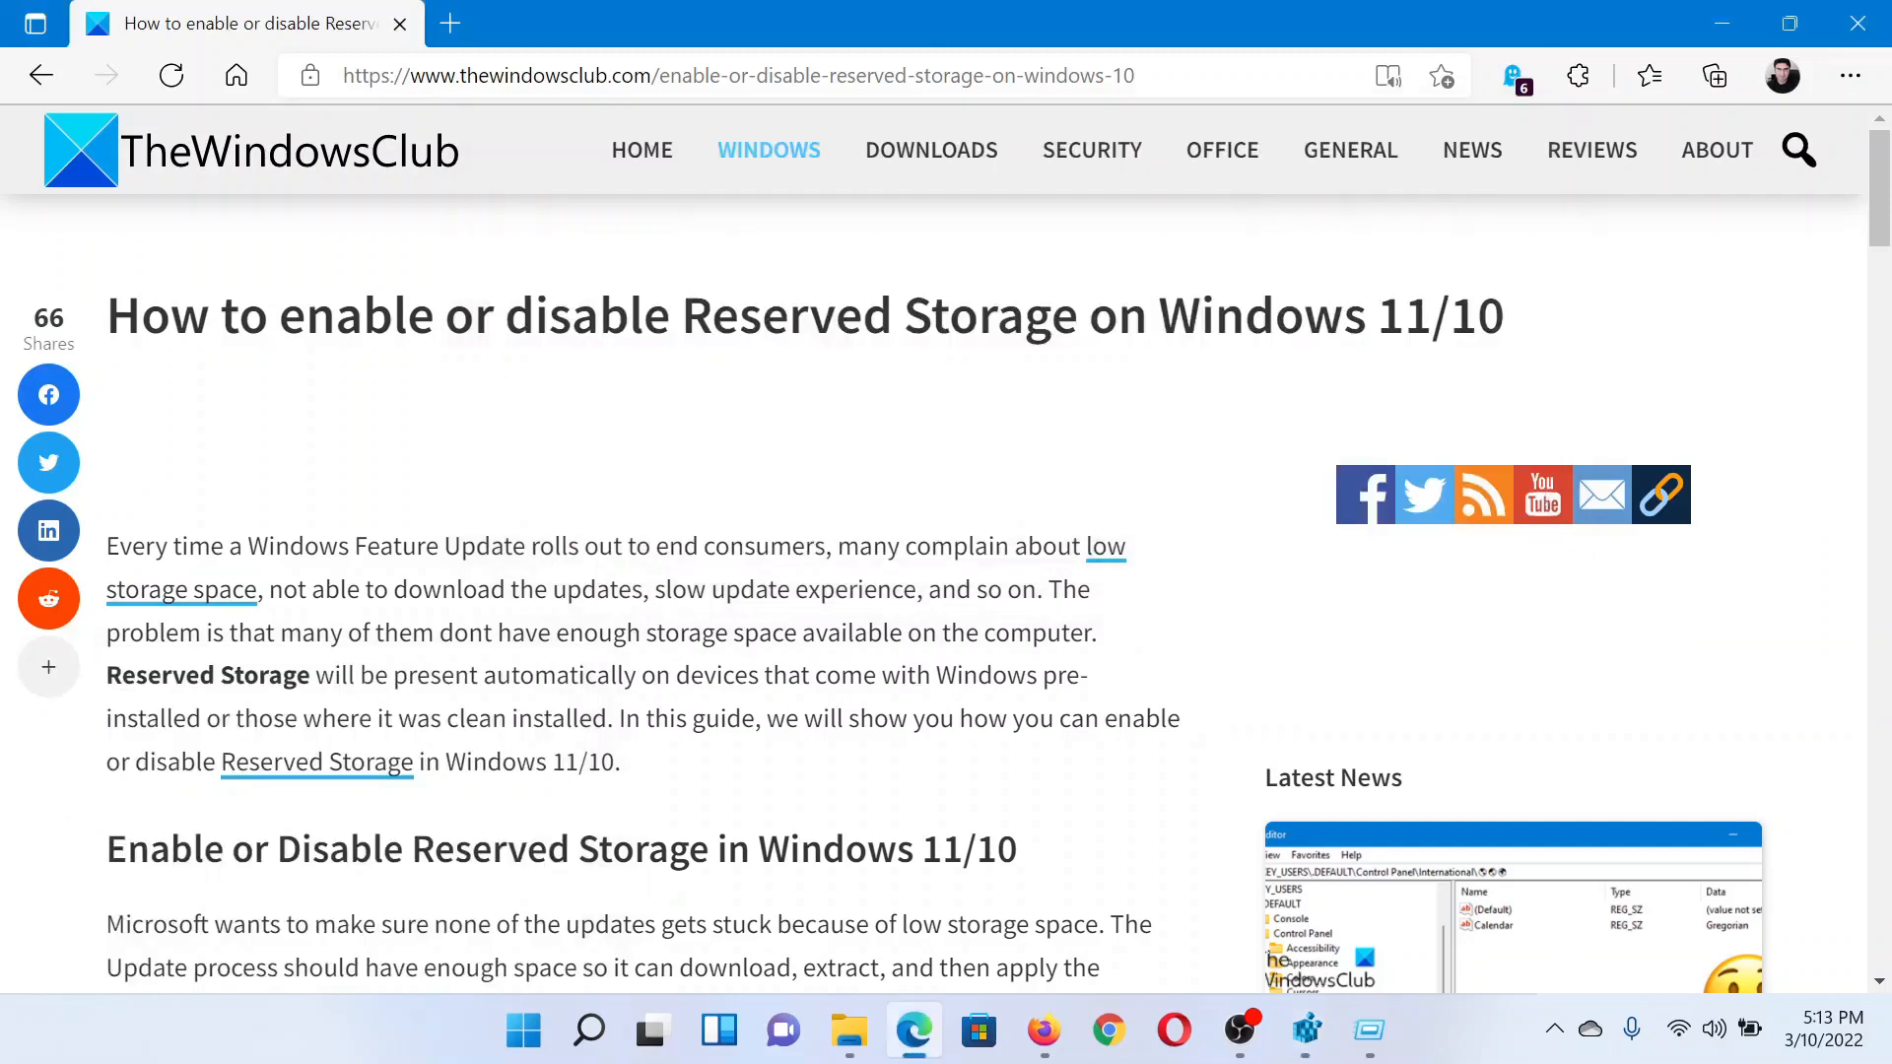